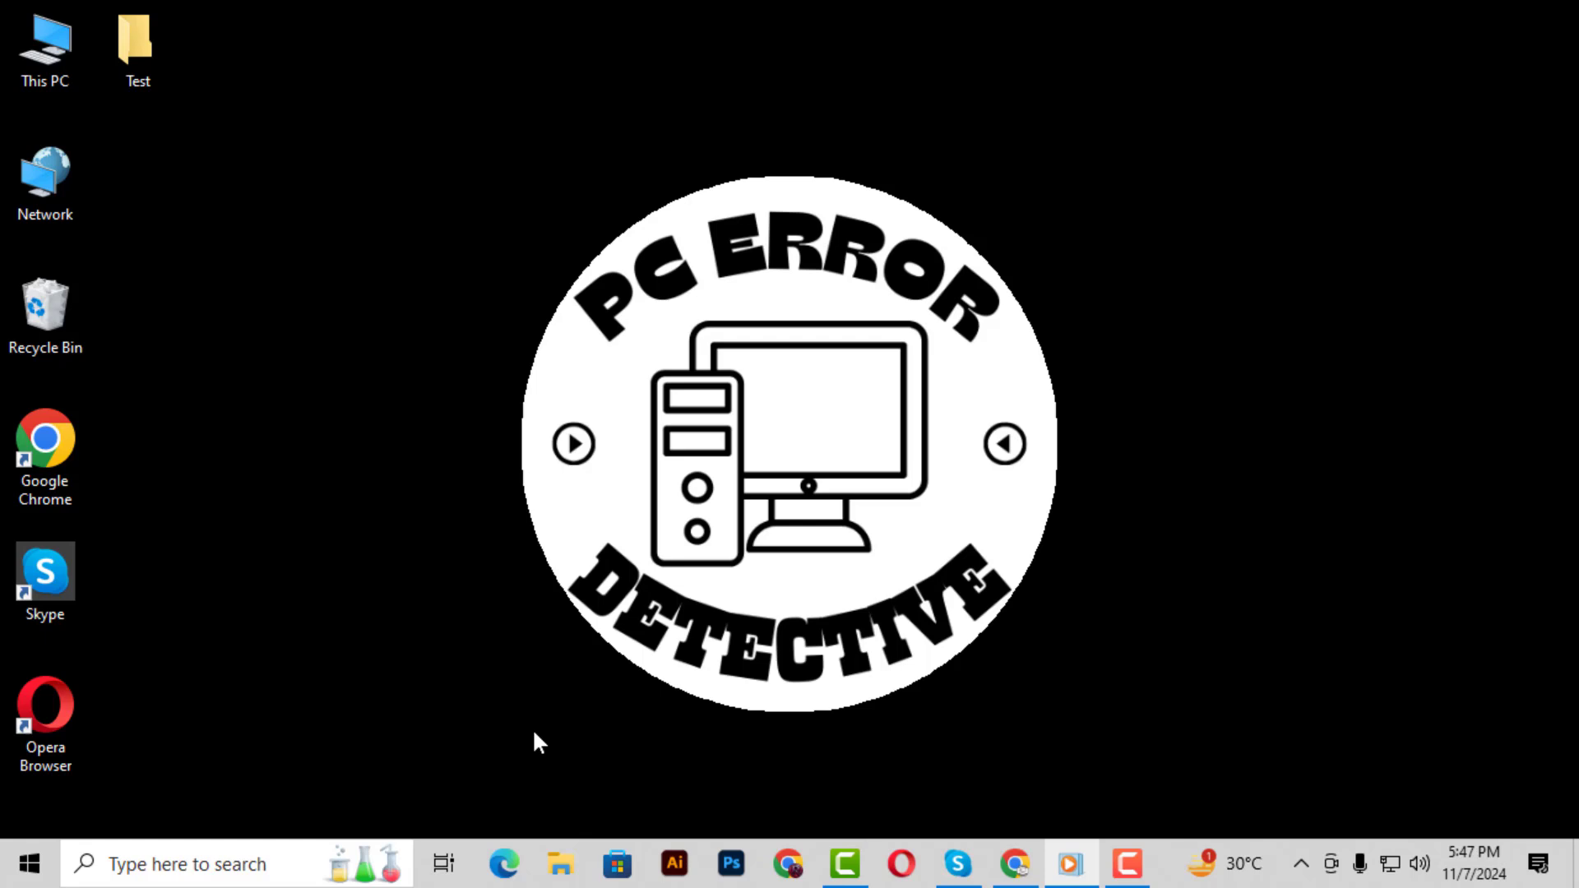
mouse_move(517, 743)
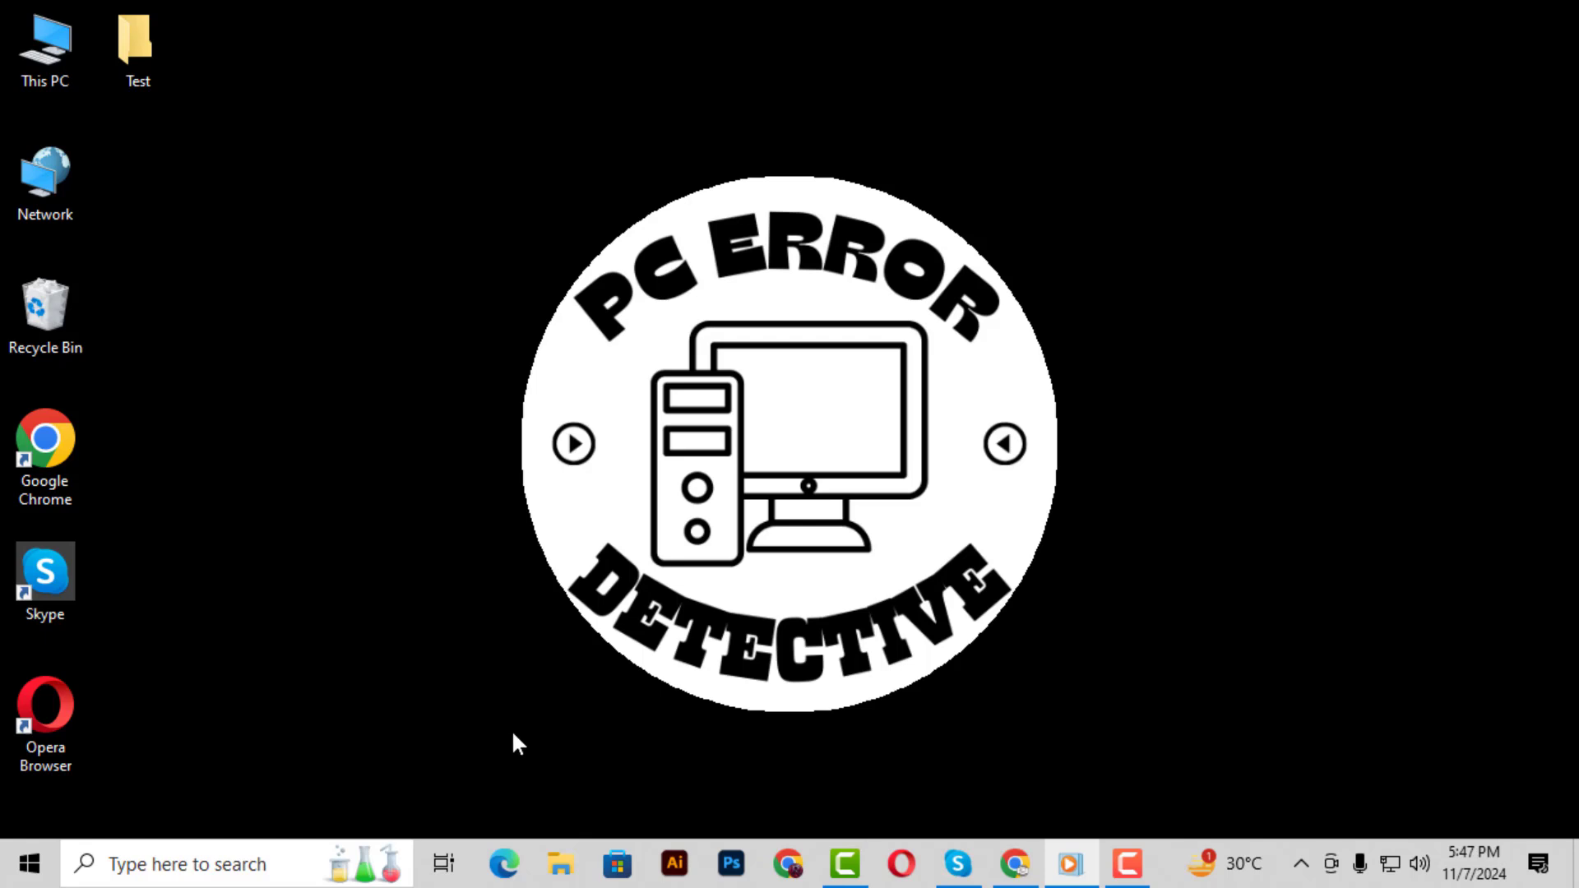
mouse_move(287, 787)
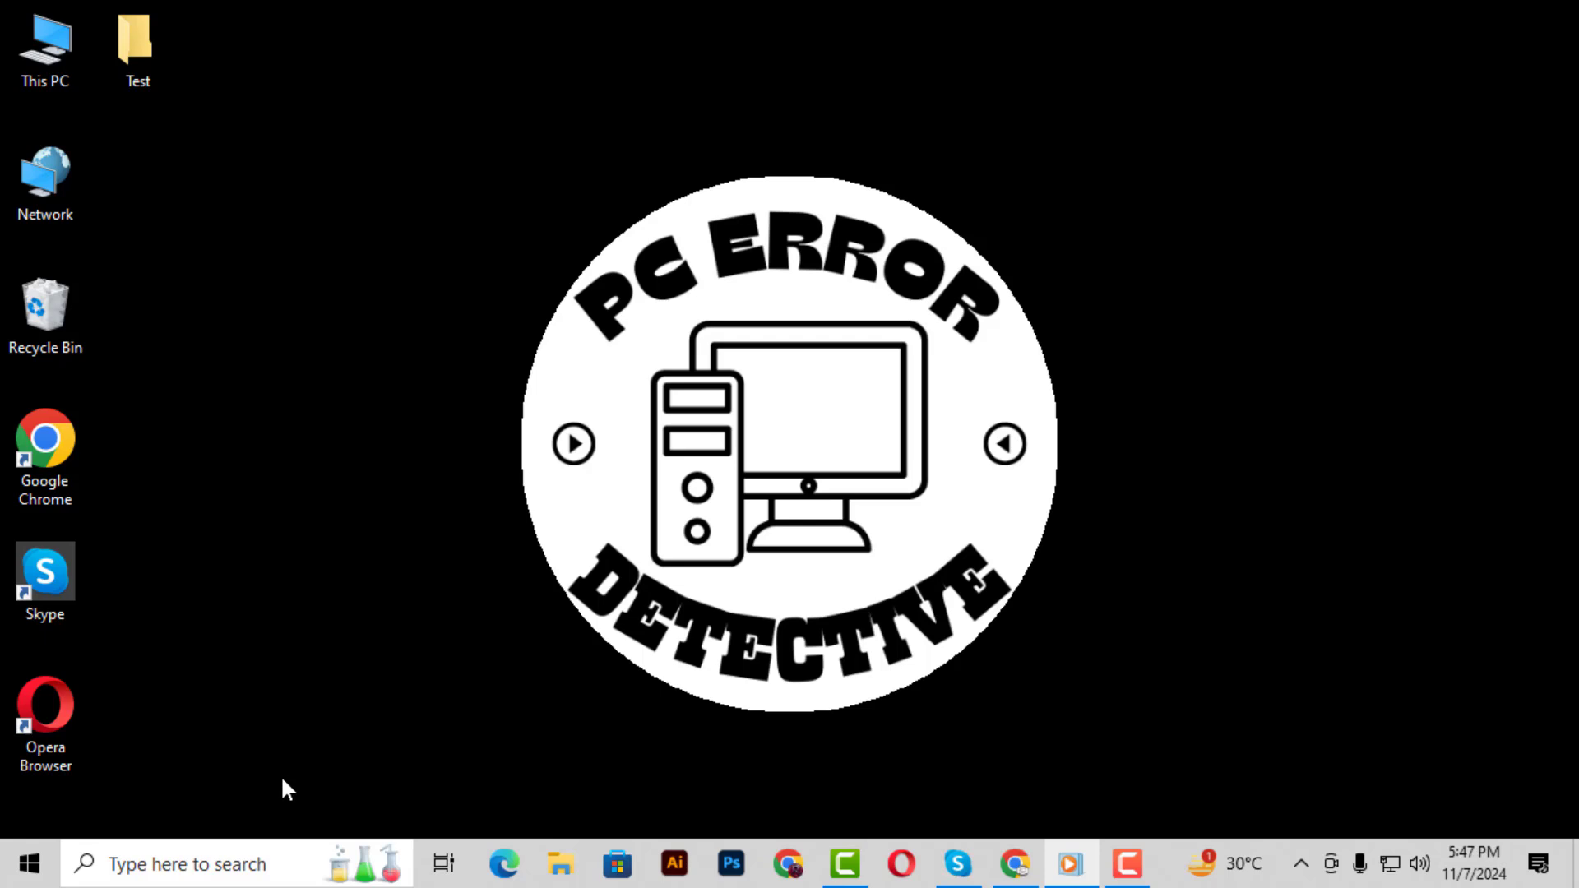
mouse_move(211, 807)
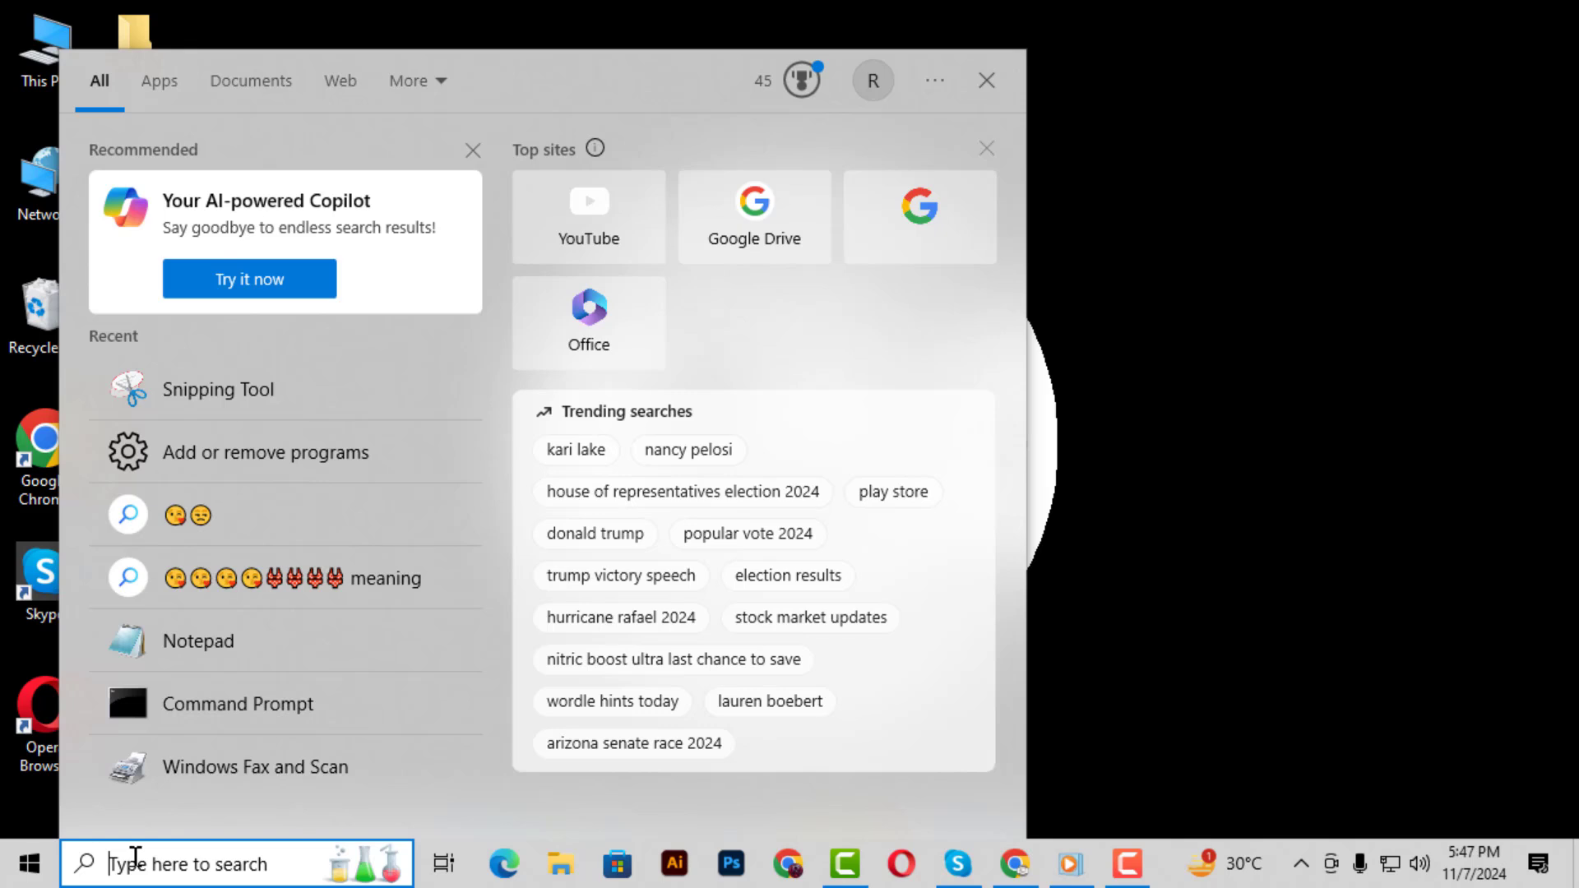
Launch an administrator Command Prompt and run 'net config server' to list server settings.
text(cmd)
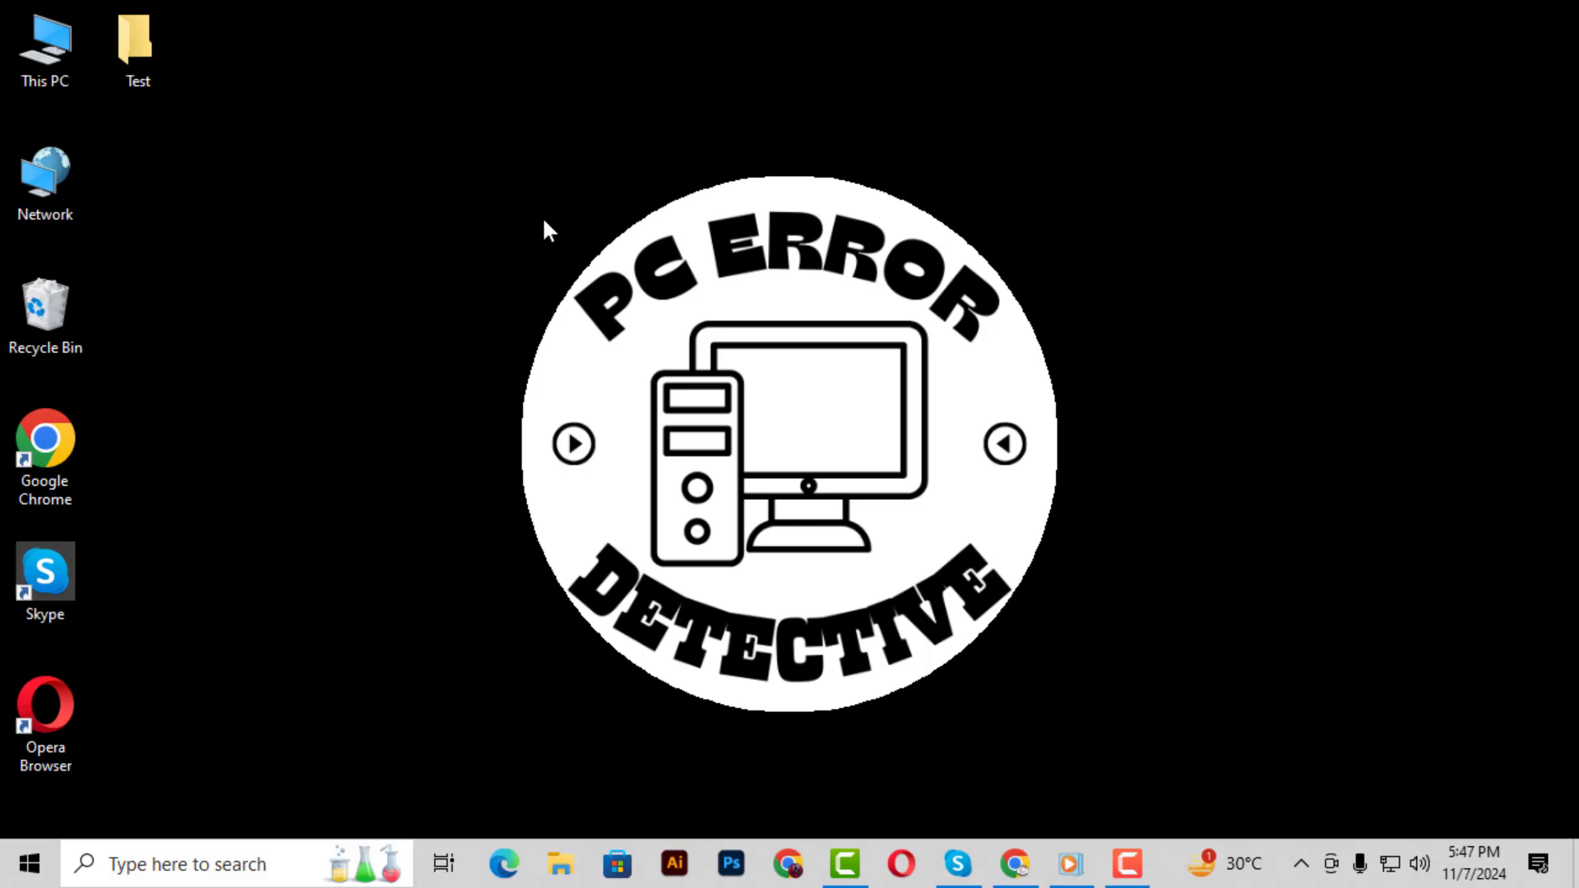
mouse_move(658, 320)
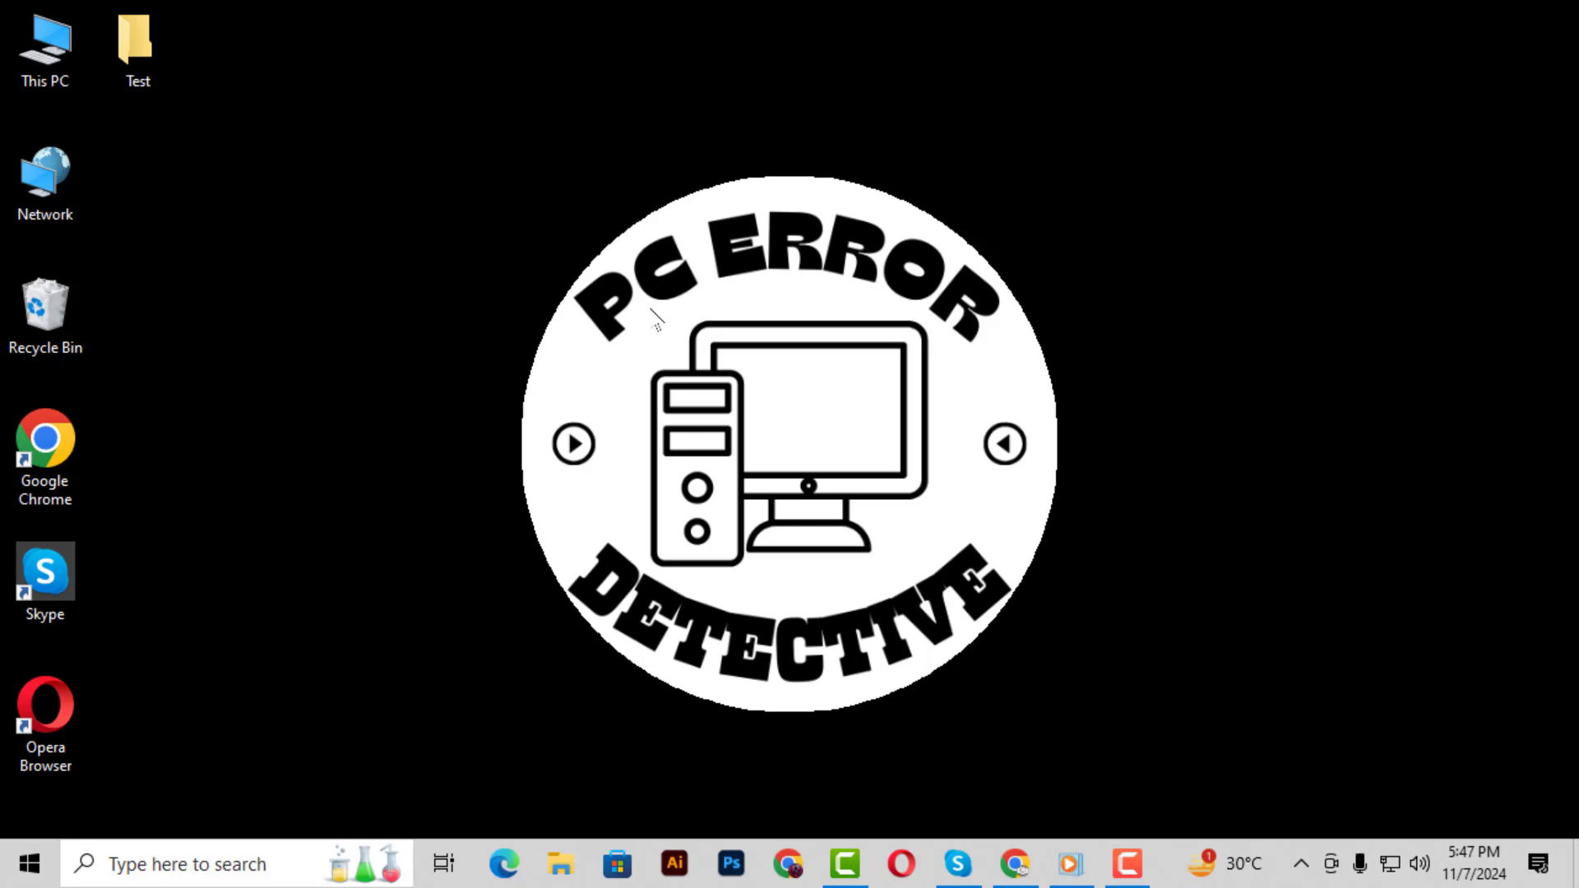
click(1125, 862)
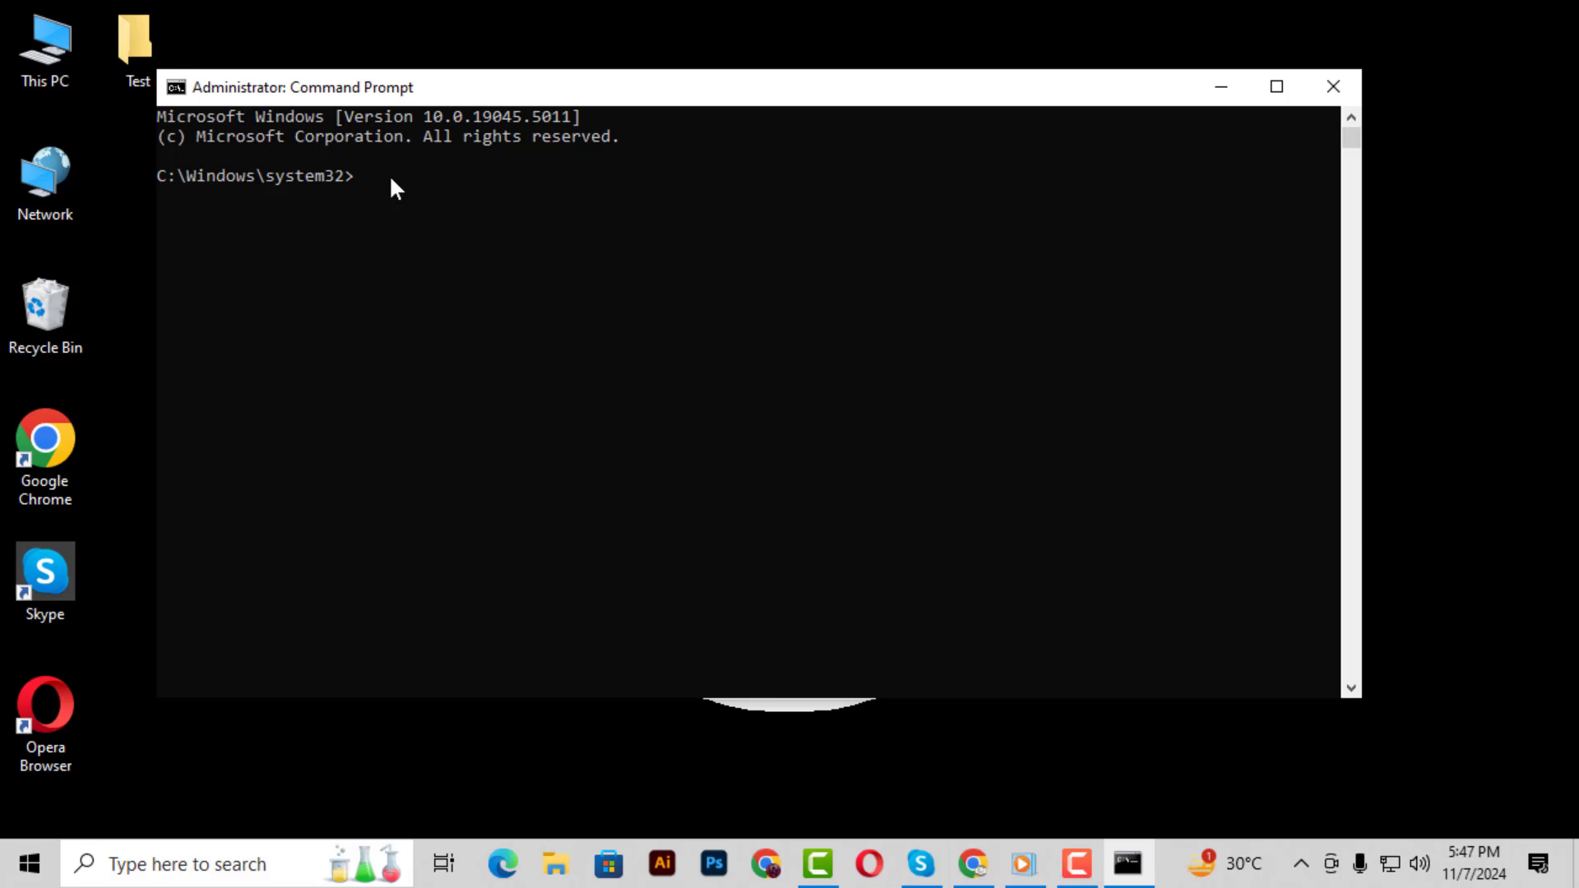
text(net config server)
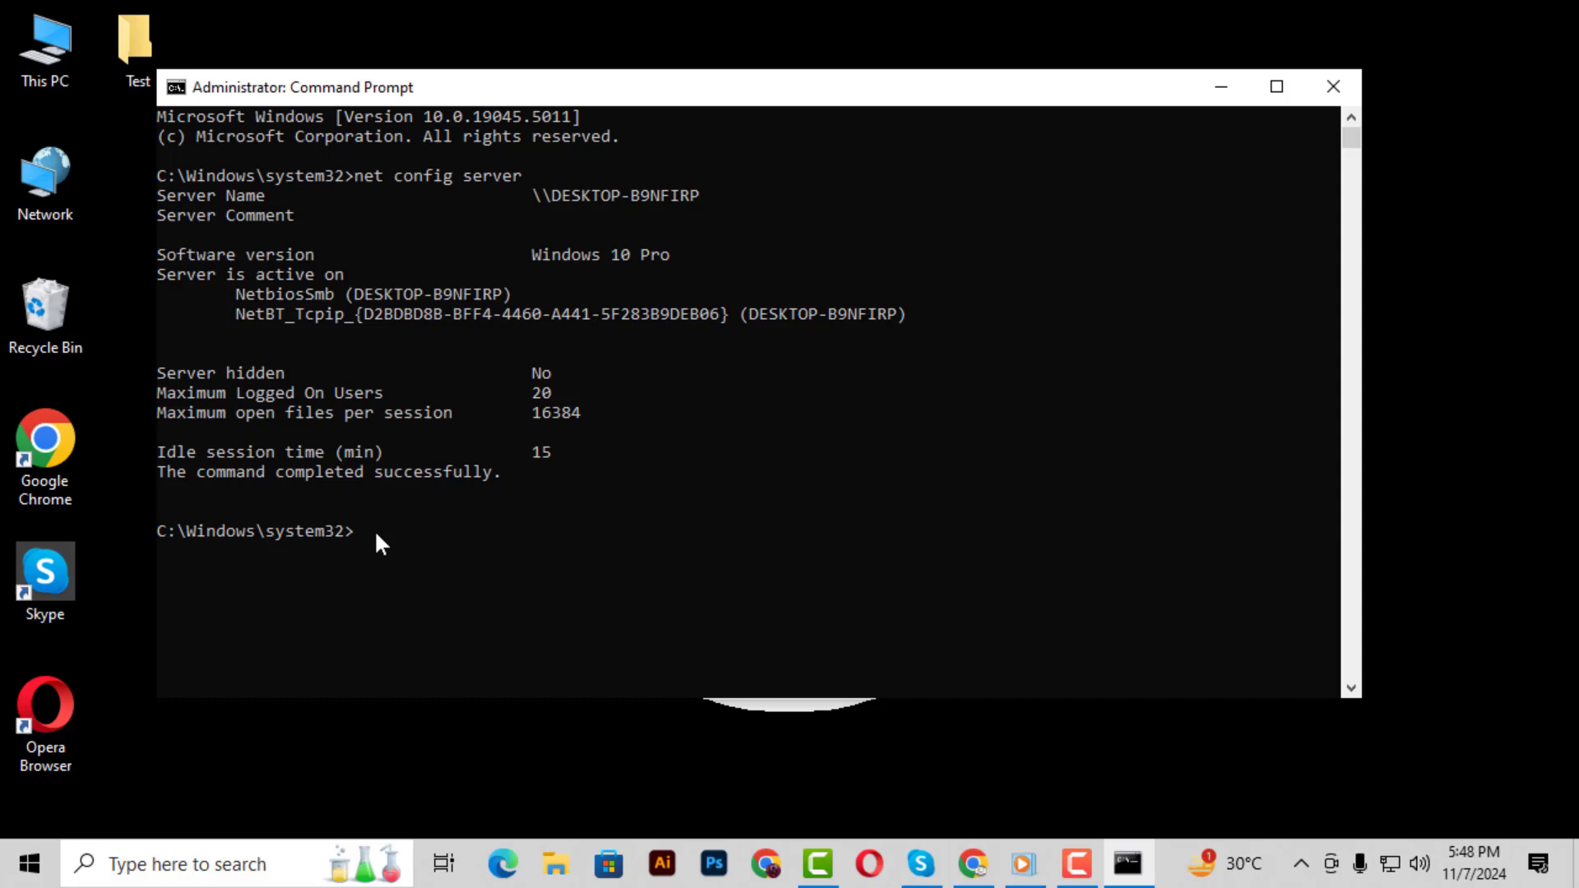
Run 'net config server /hidden:yes' to hide the computer from network browsing.
text(net config server /hidden:yes)
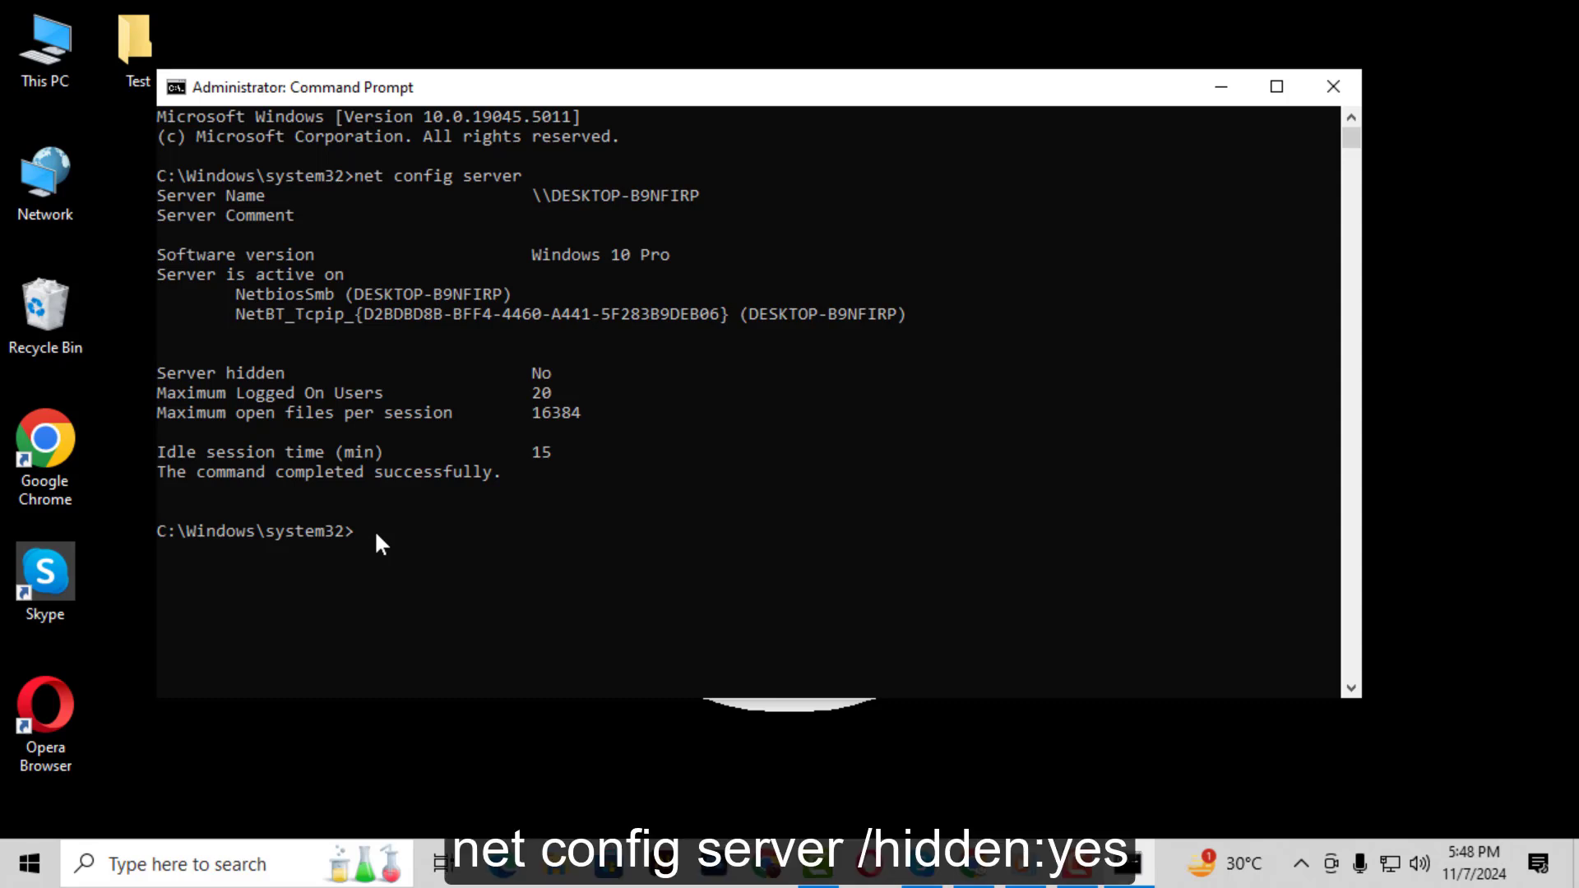
text(net config server /hidden:yes)
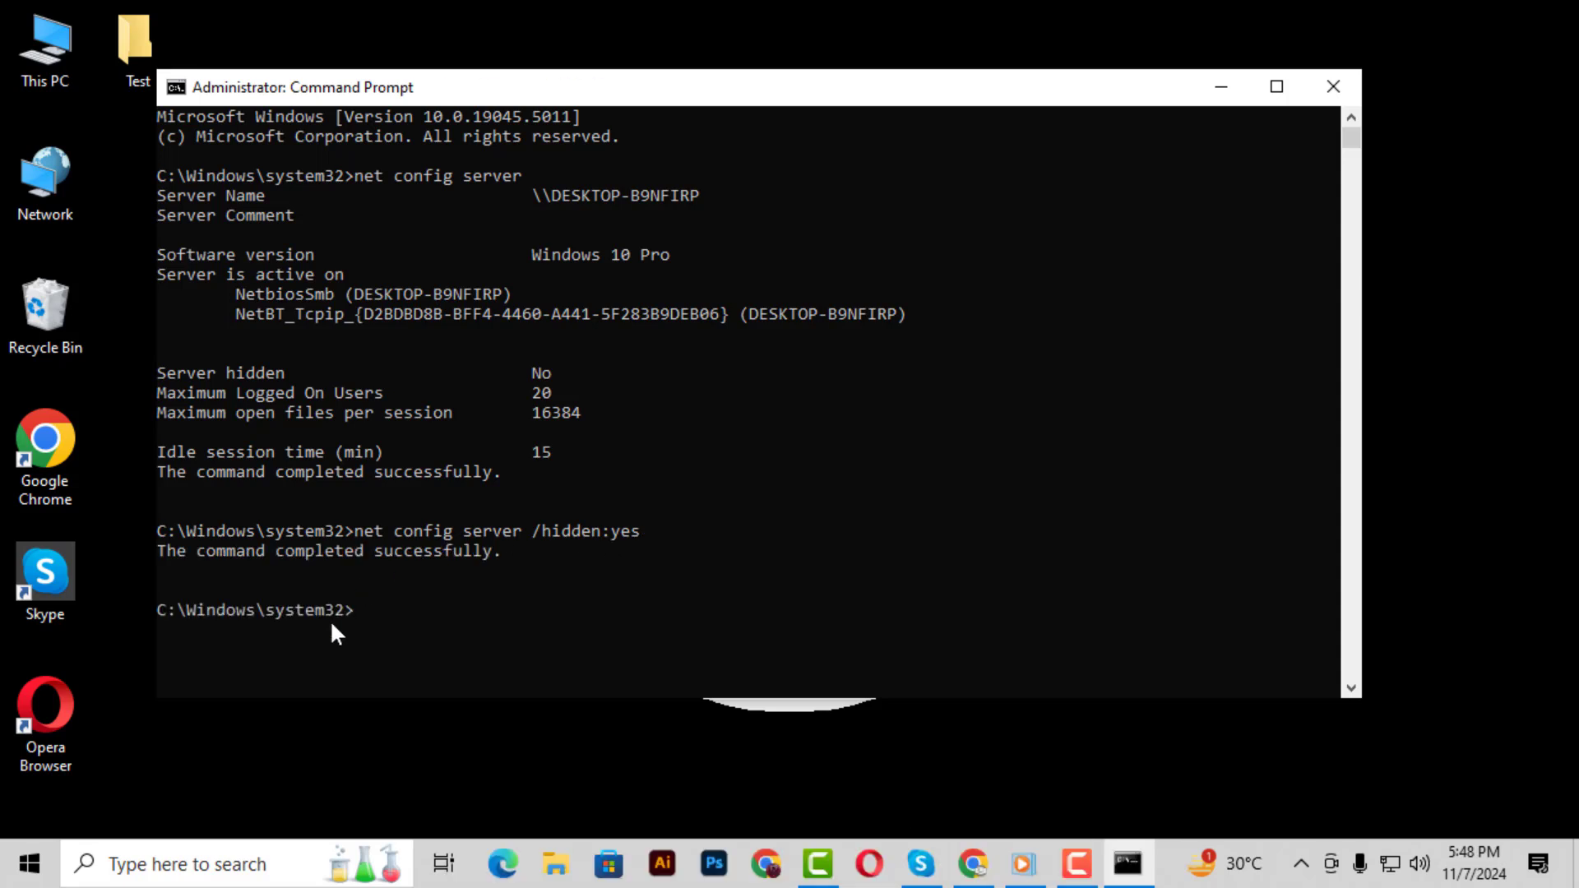
mouse_move(371, 636)
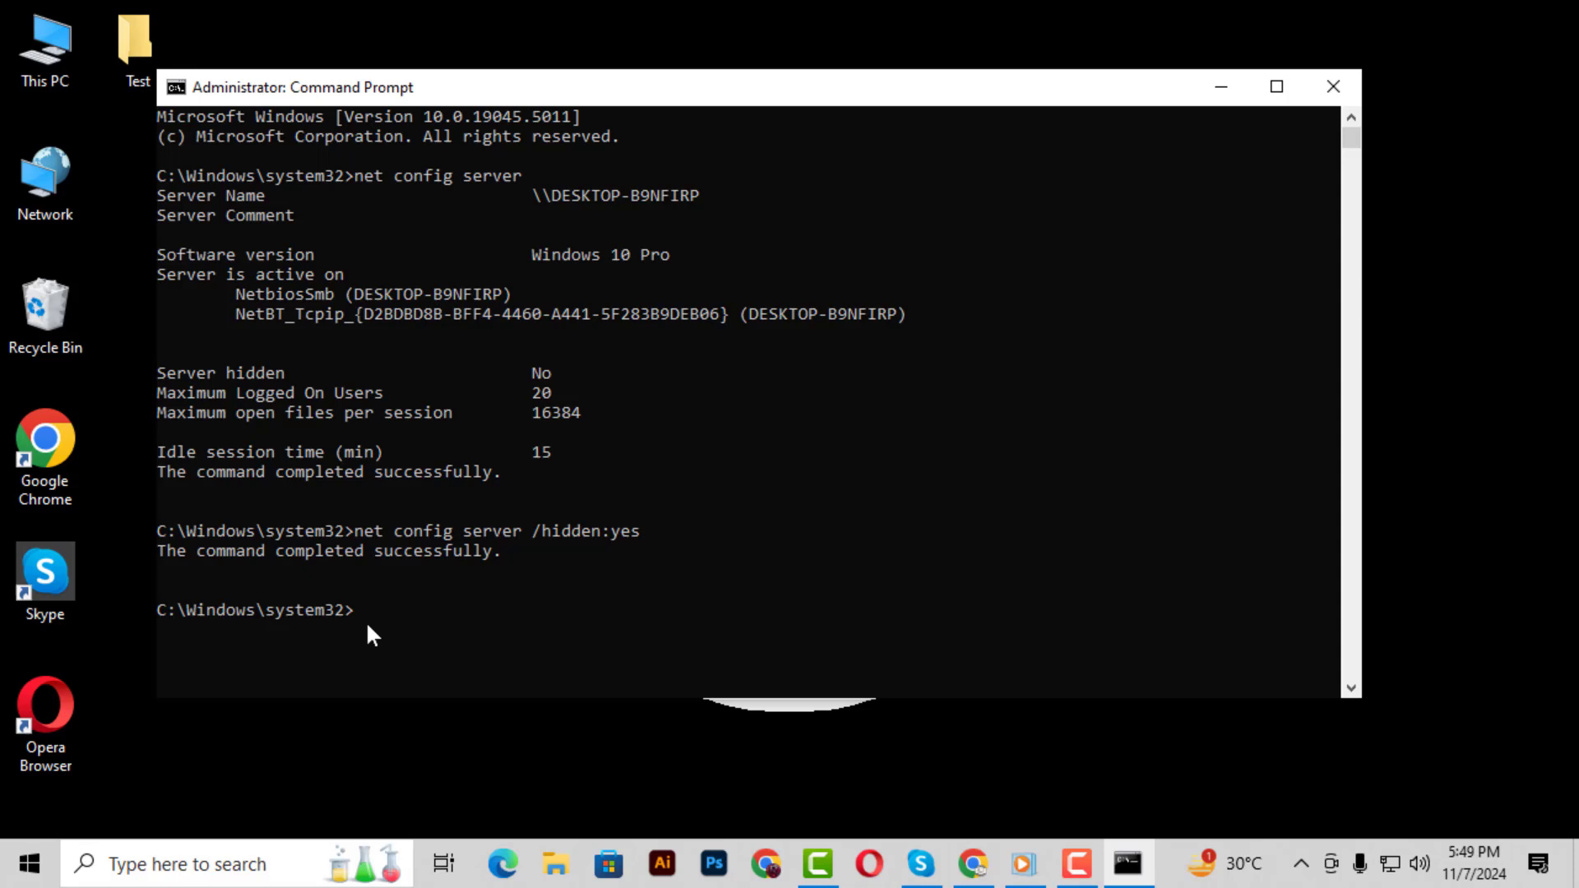